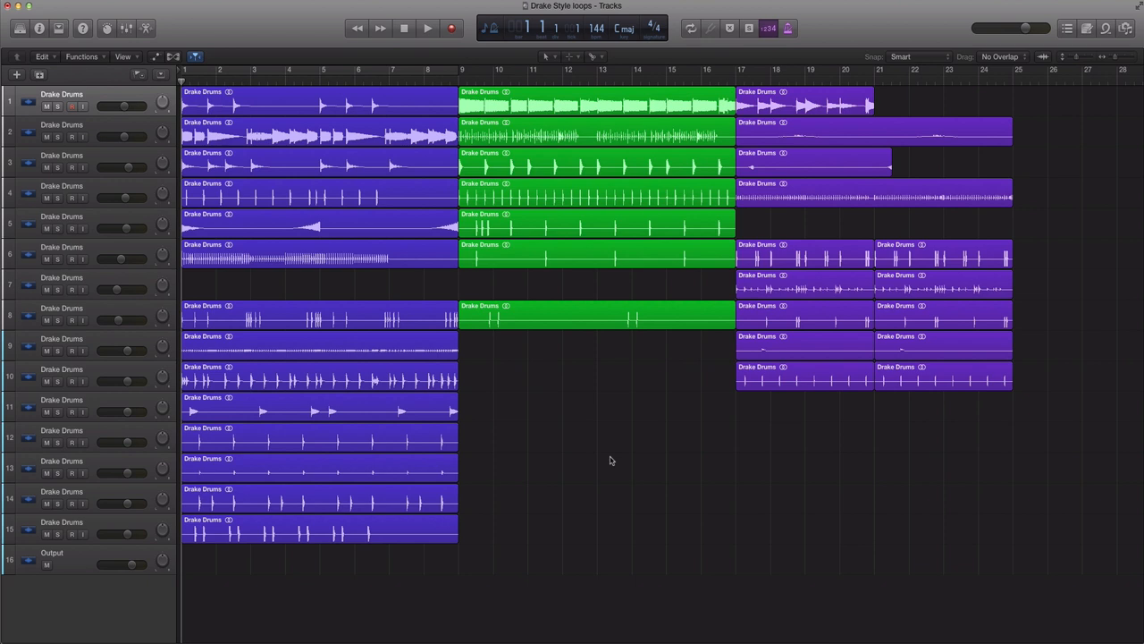
mouse_move(608, 482)
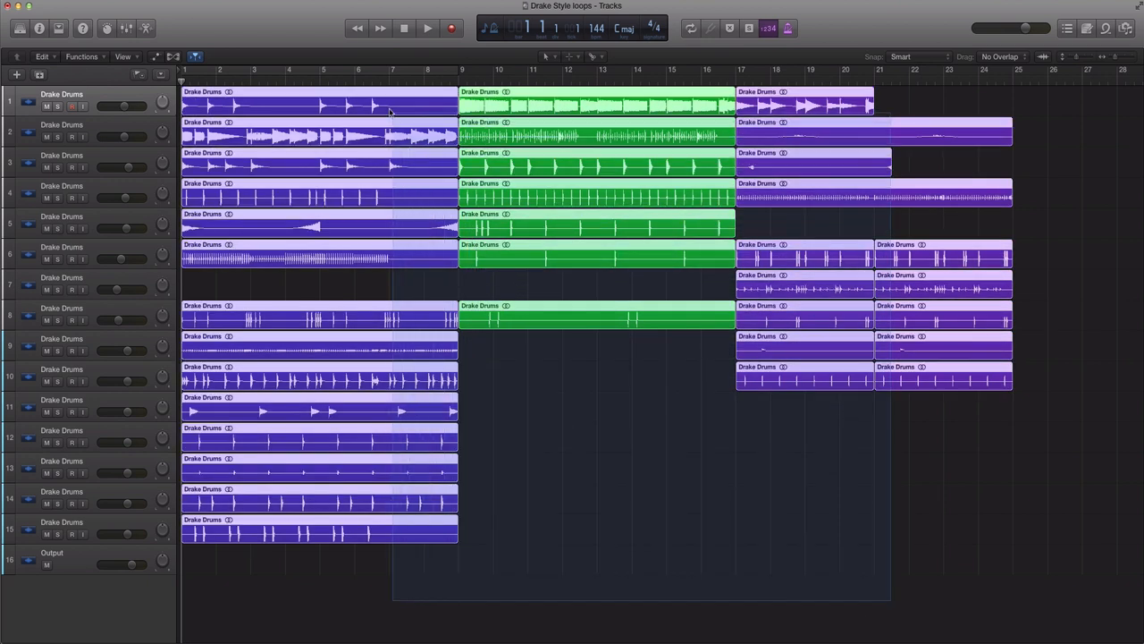
left_click(615, 444)
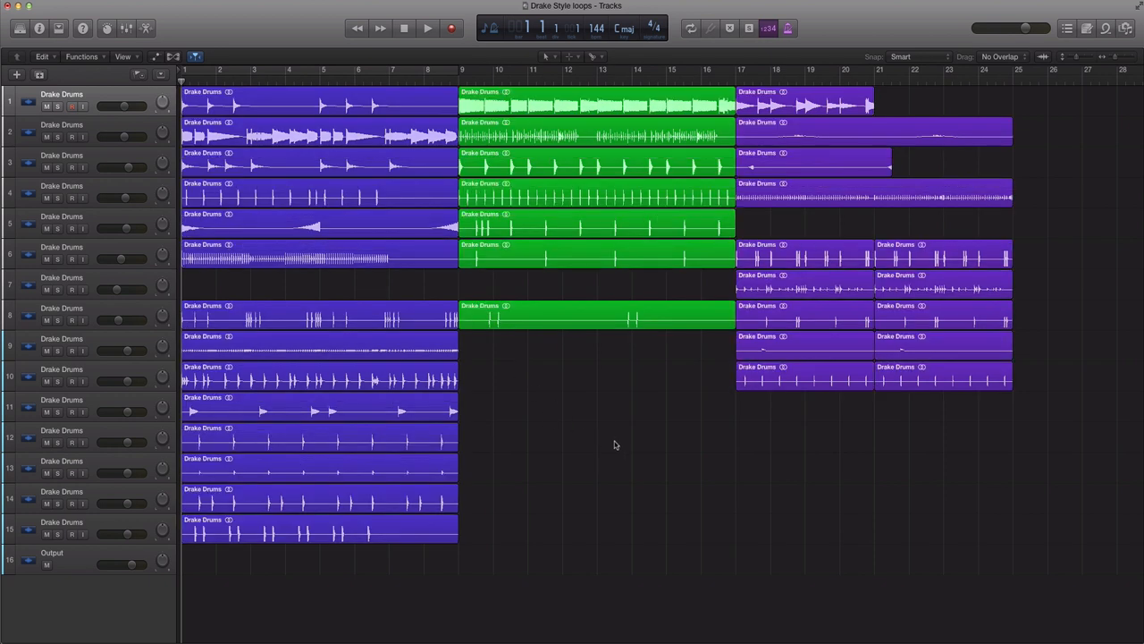